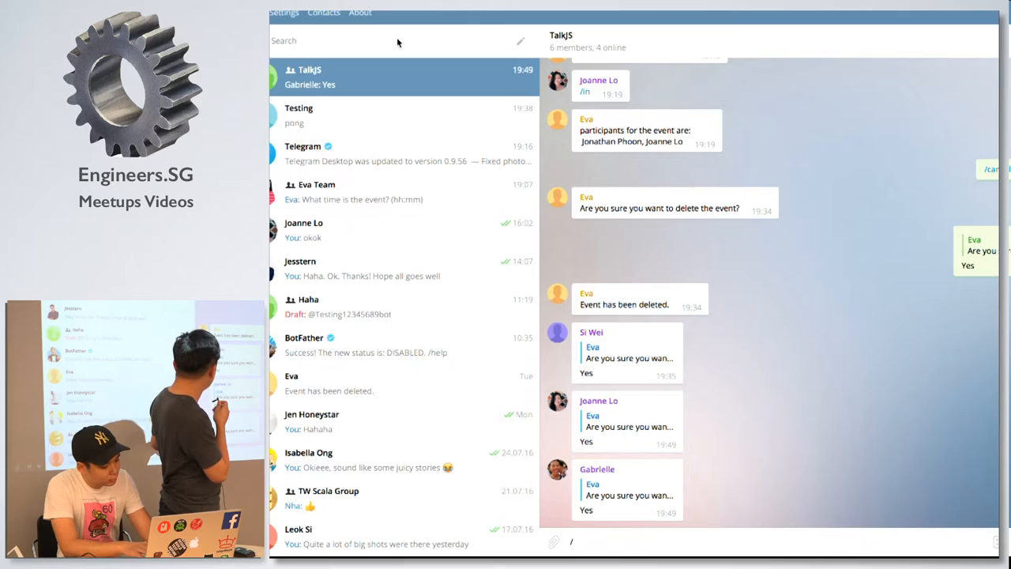
Send /create in TalkJS and answer the bot's prompts with 27/7, 19:52 and 'the cathay singapore'
text(/create)
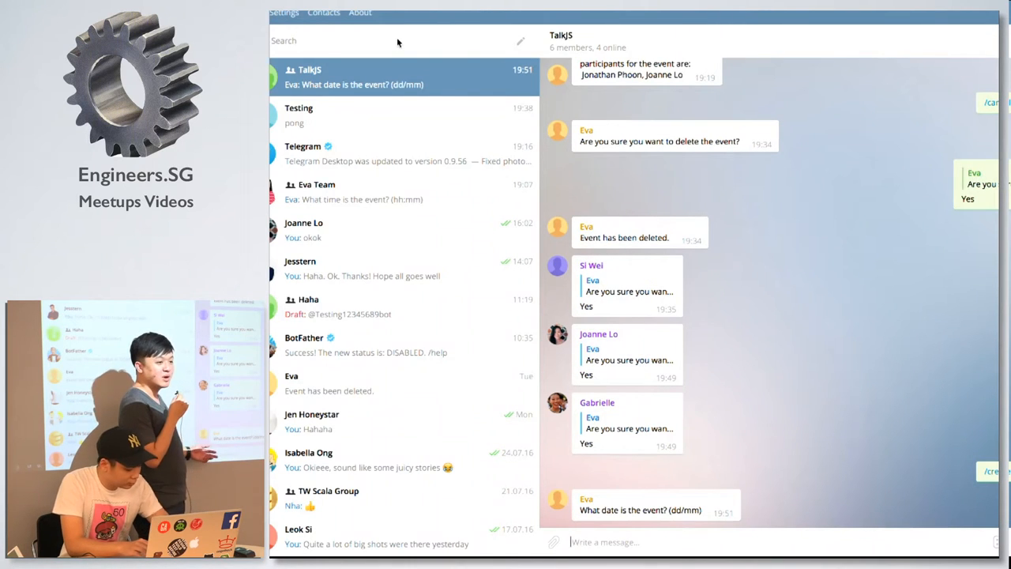
text(27/)
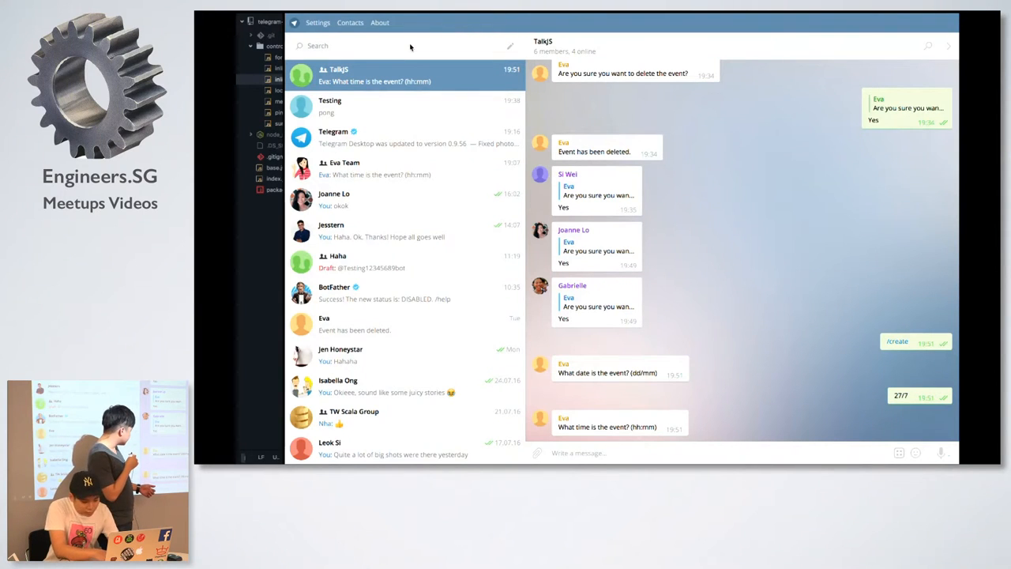
text(19:)
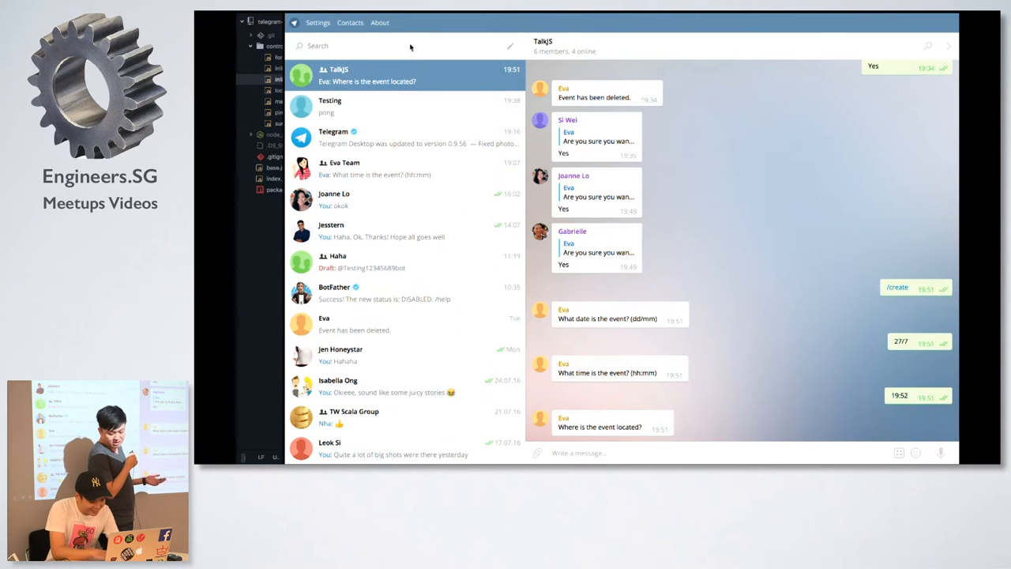
text(the cathay)
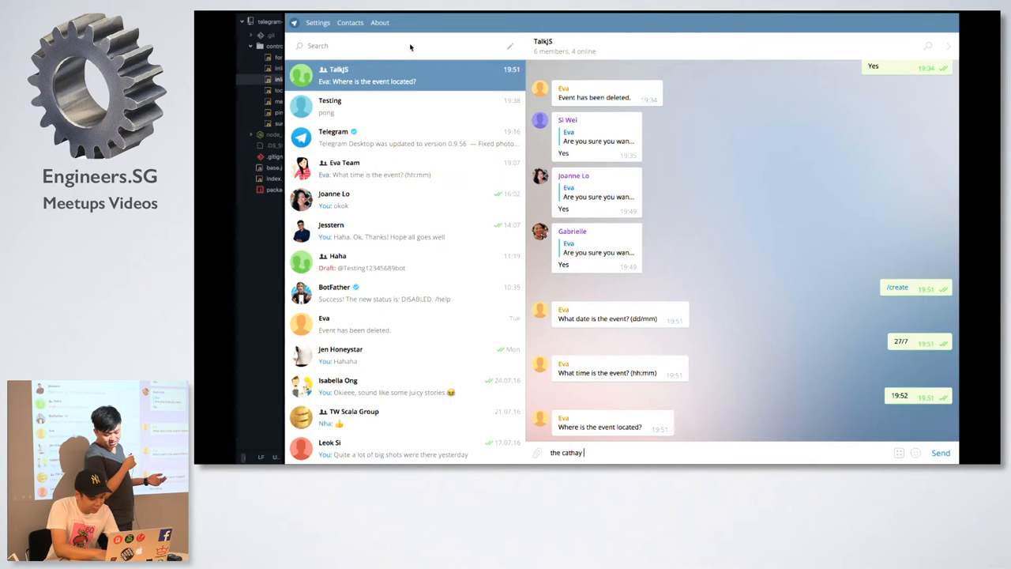
text(singapore)
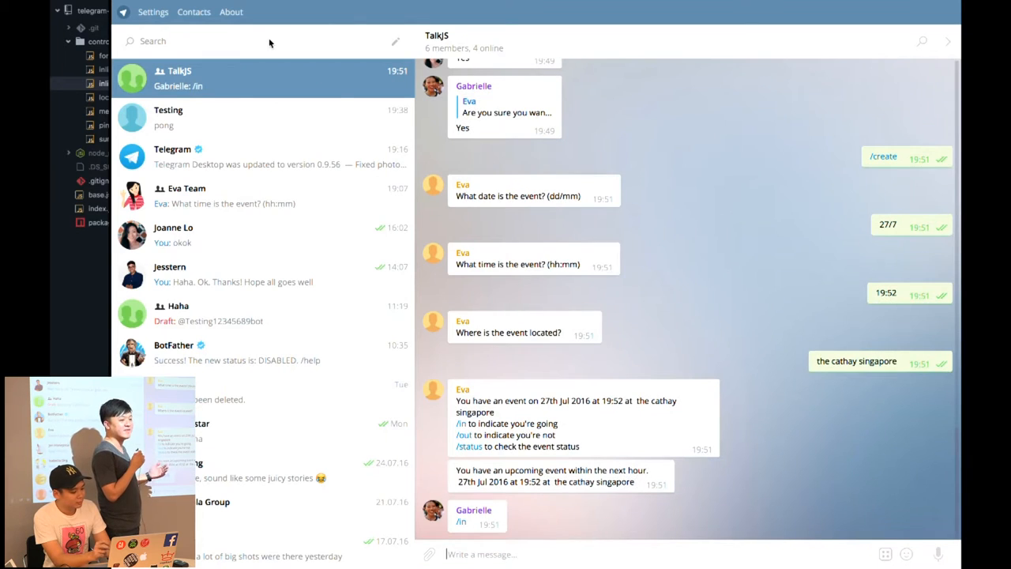
Review the TalkJS chat and send /status so the bot lists location, time, date and participants
scroll(down, 3)
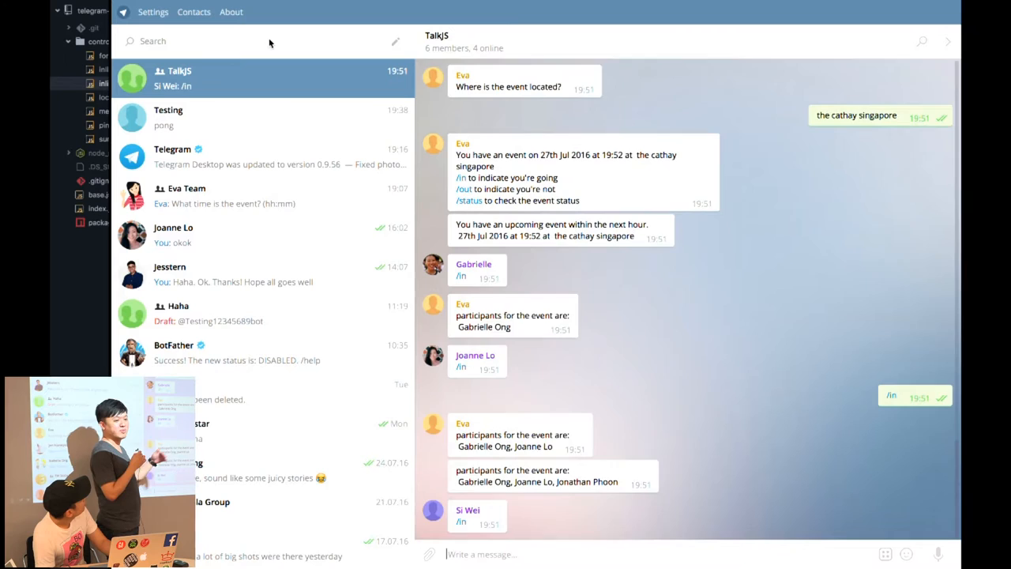
scroll(down, 3)
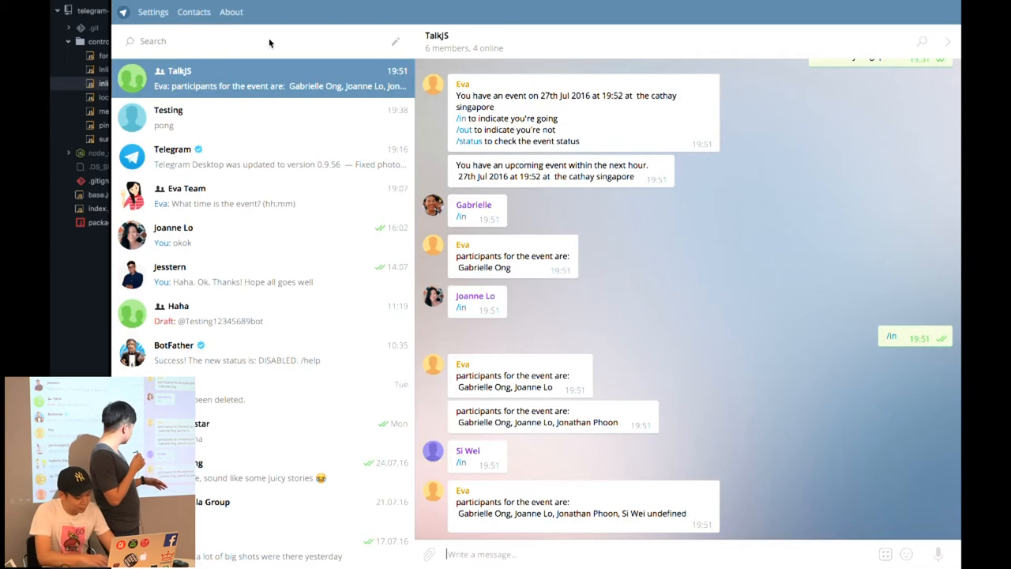
text(/status)
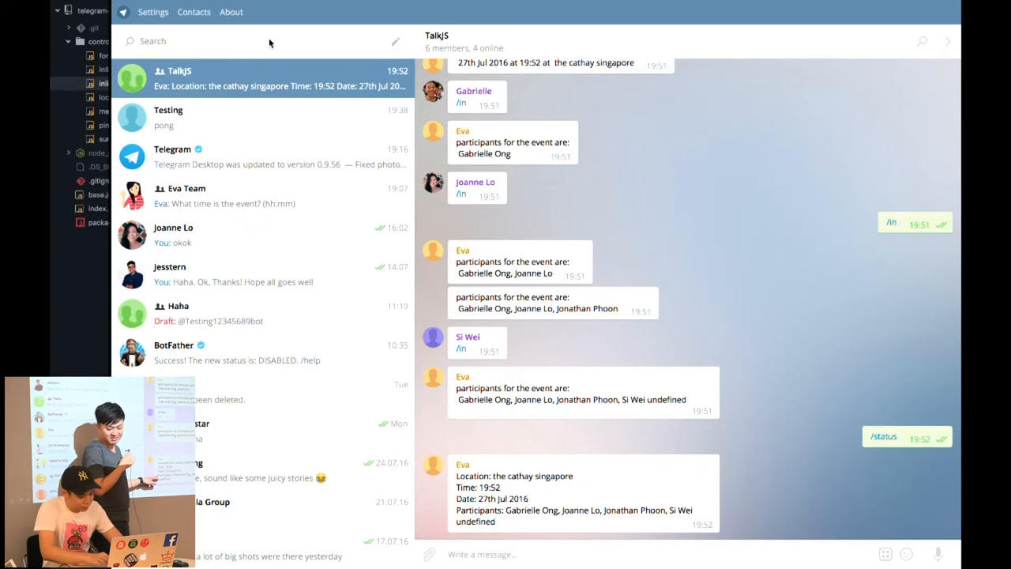
Send /out in the TalkJS chat to leave the event
text(/out)
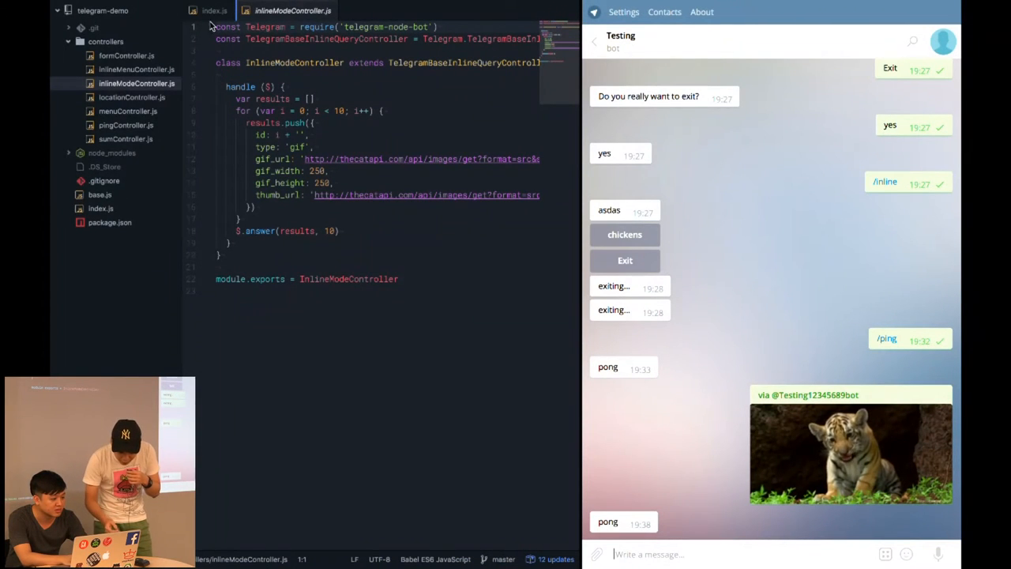
Send /ping to the Testing bot, get pong back, and view pingController.js in Atom
click(215, 9)
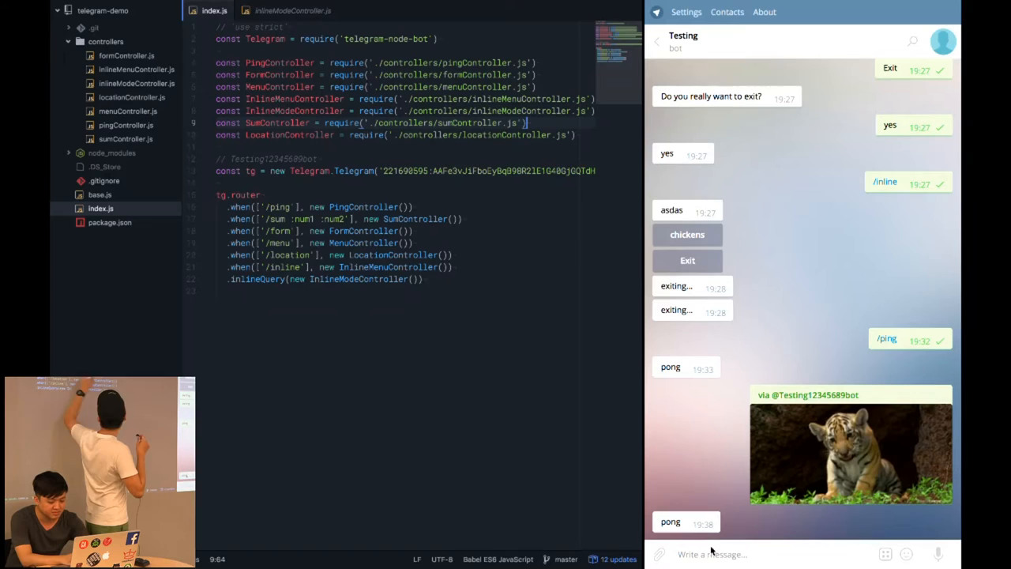
text(/p)
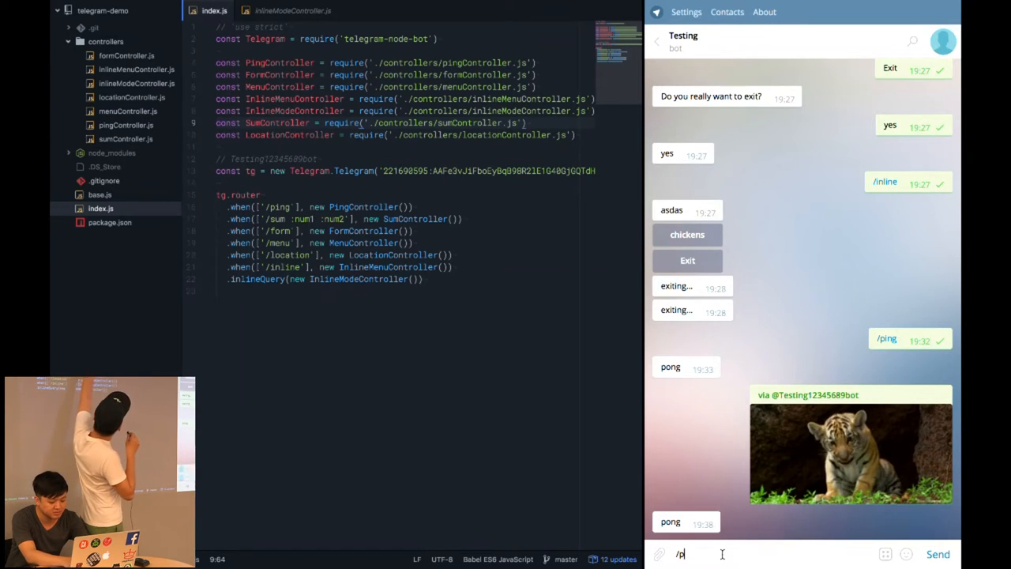
text(ing)
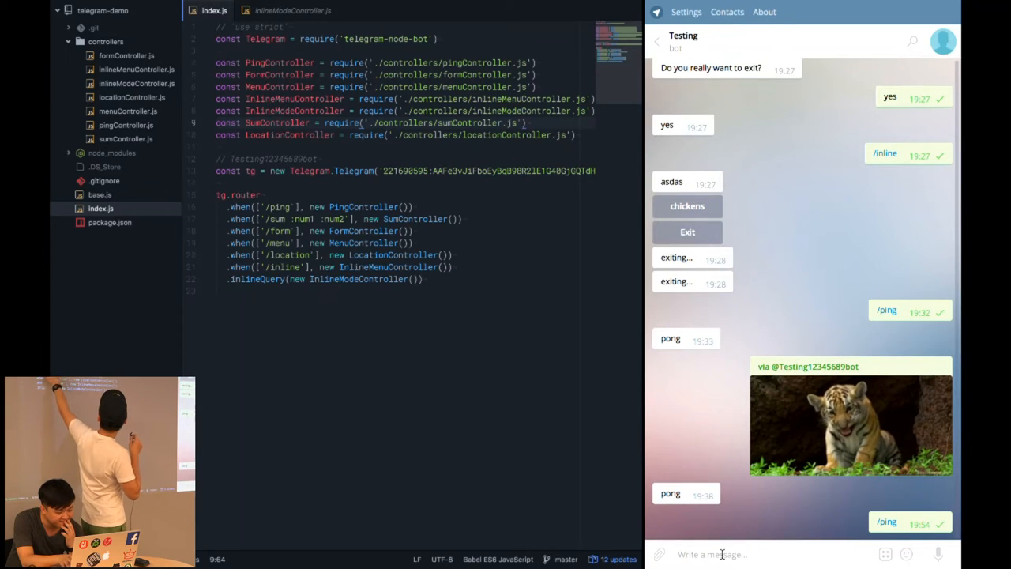
scroll(down, 3)
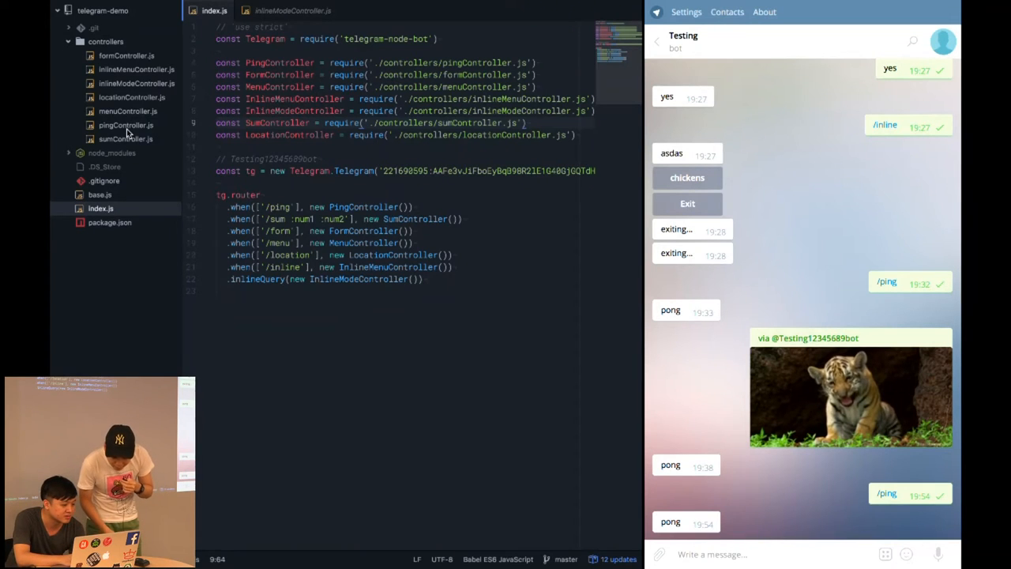
click(126, 125)
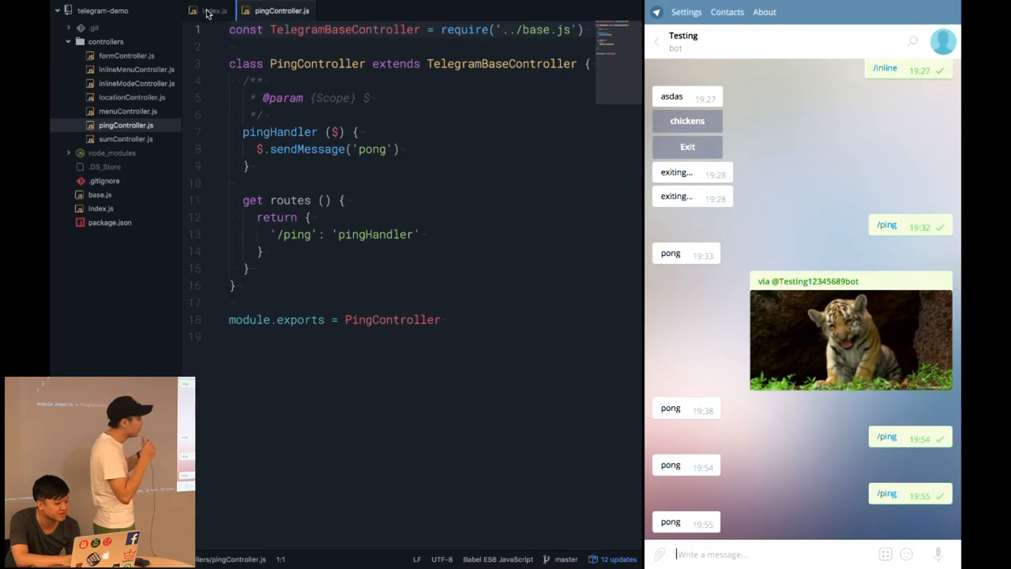
Send '/sum 2 5' to the bot, get 7 back, and view sumController.js in Atom
click(210, 9)
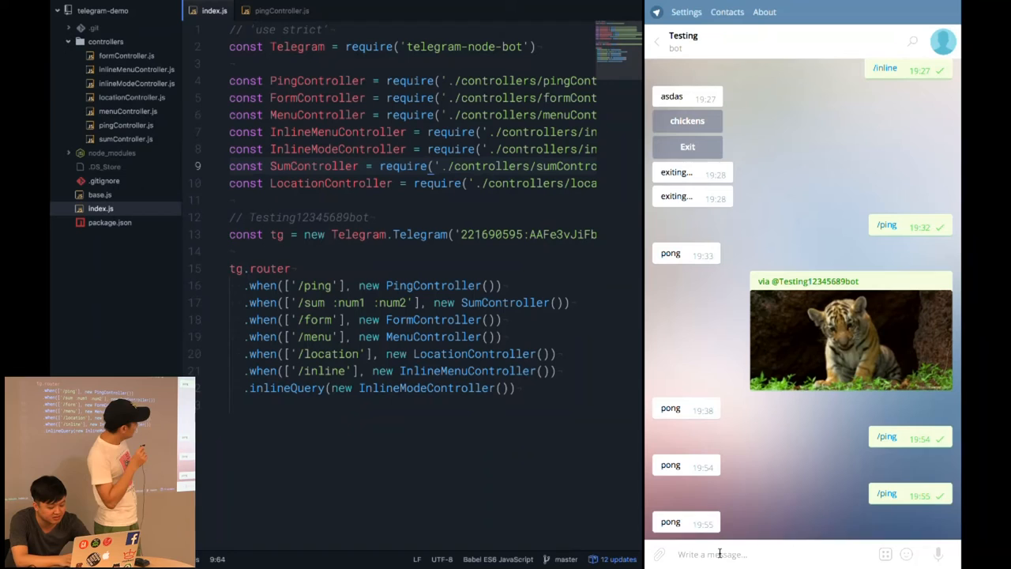
text(/sum 2)
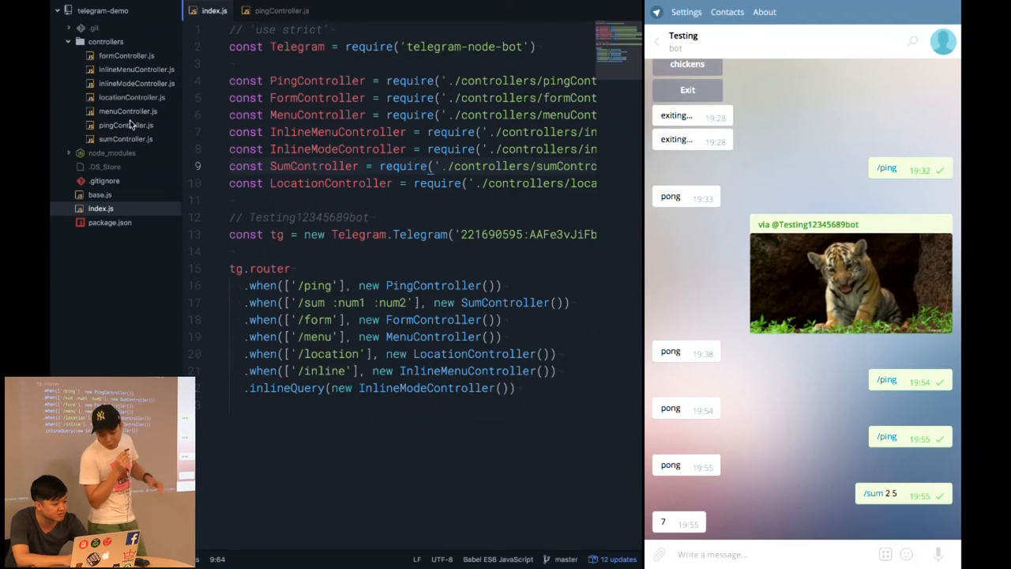
click(127, 139)
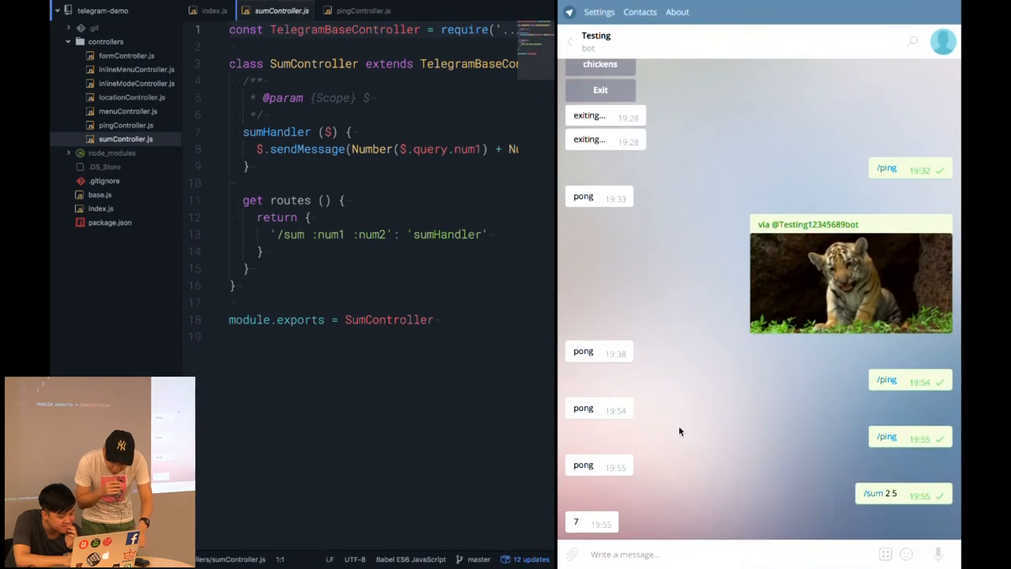
Send /form, answer Jon, 'twenty-one' (rejected), then 21, so the bot records name Jon, age 21
click(207, 10)
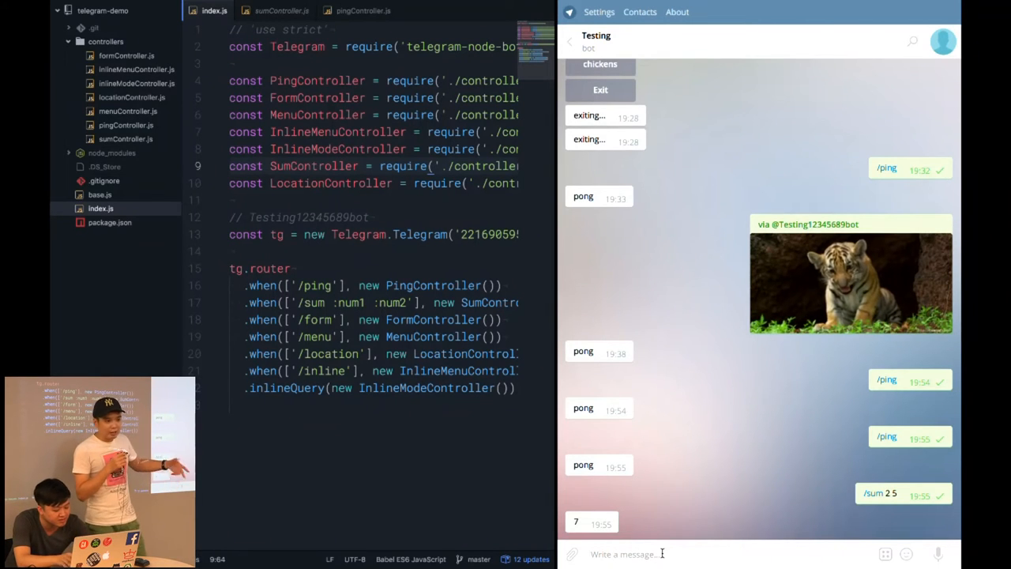
text(/form)
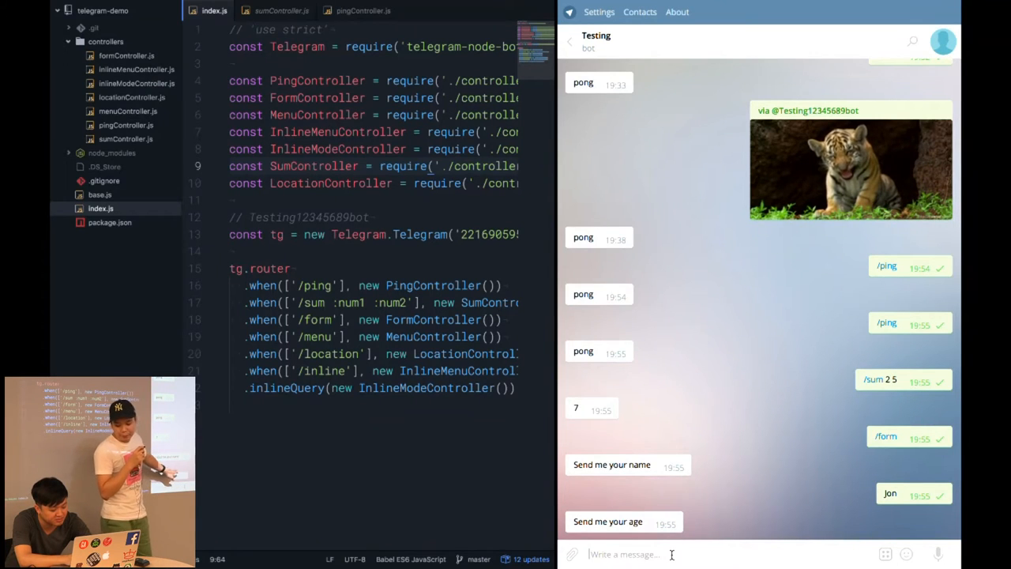
text(twenty-)
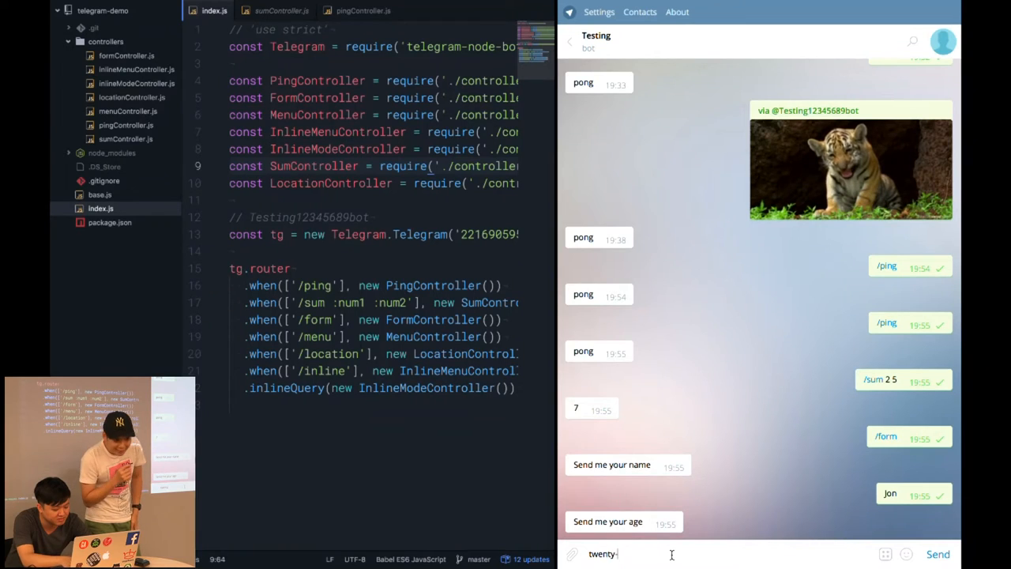
click(938, 553)
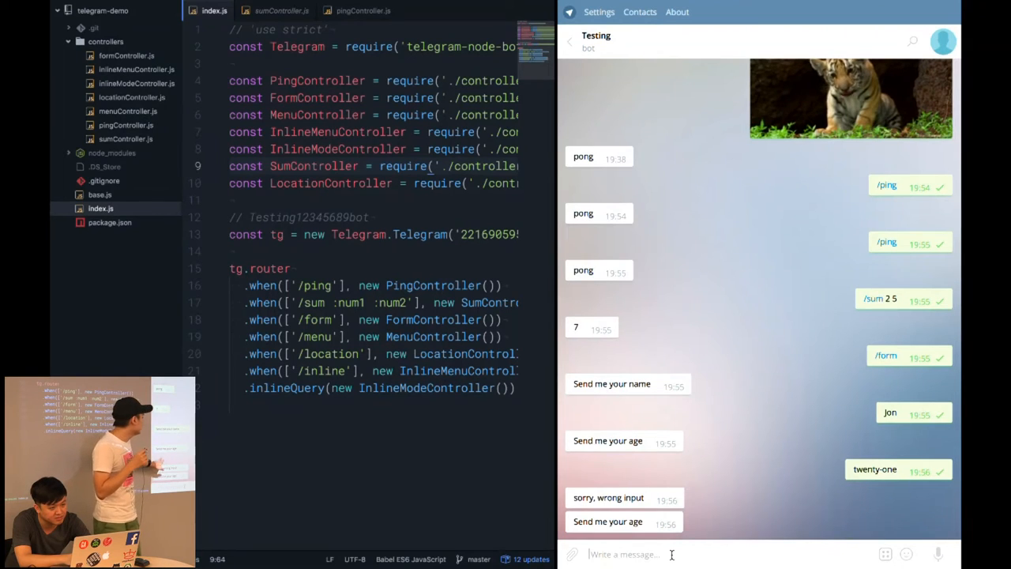
text(21)
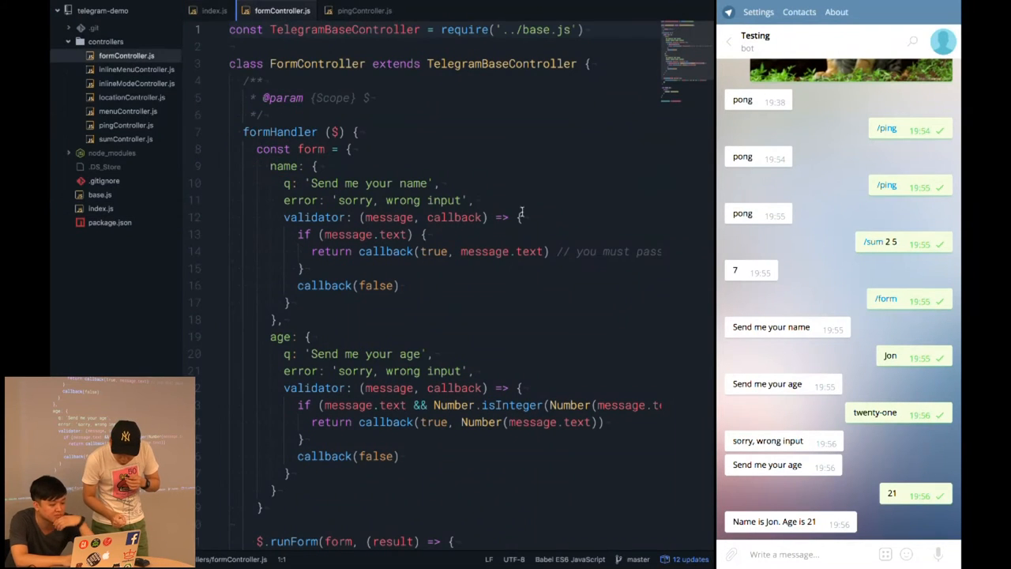
scroll(down, 3)
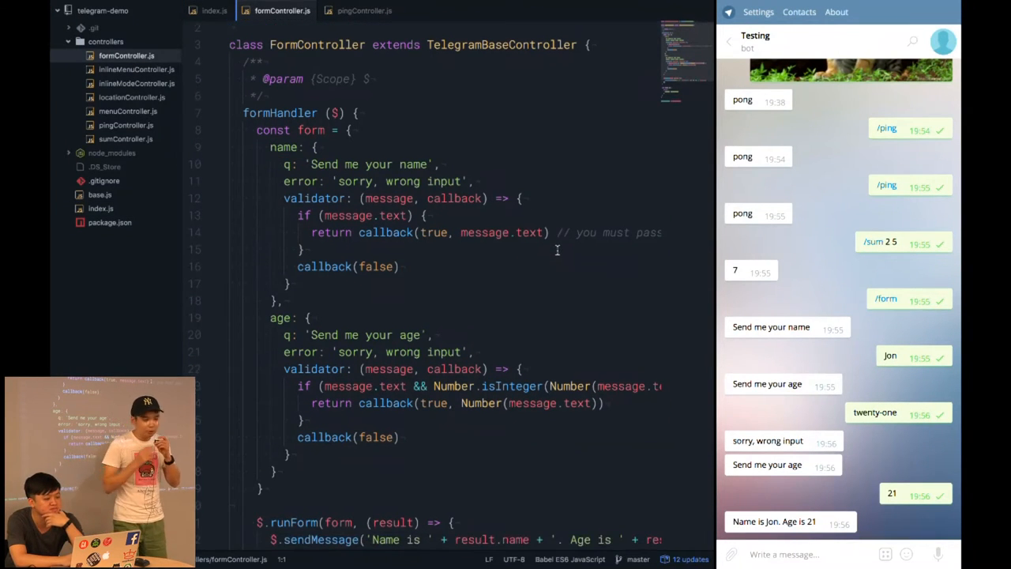
scroll(down, 3)
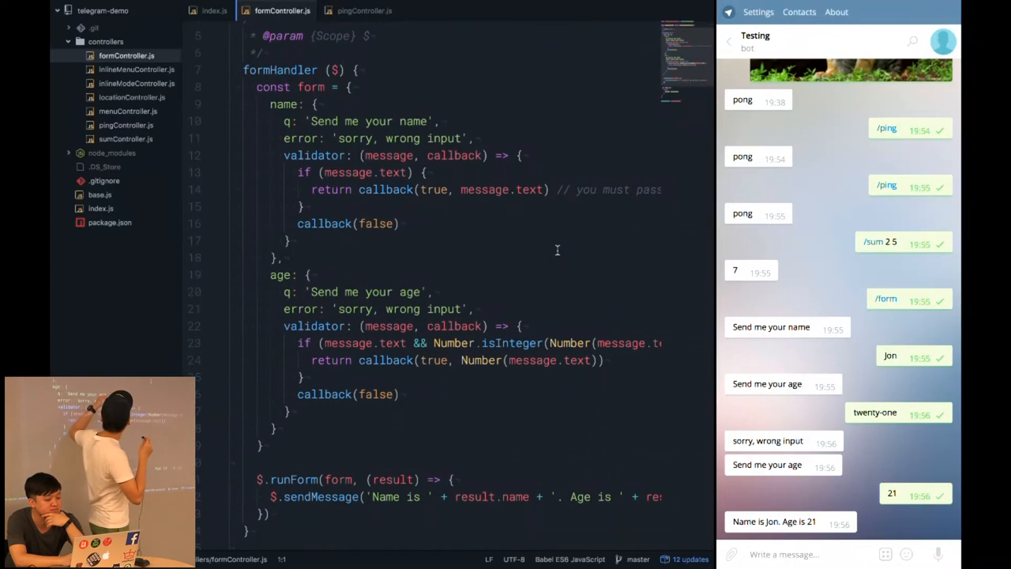
drag(284, 155, 398, 223)
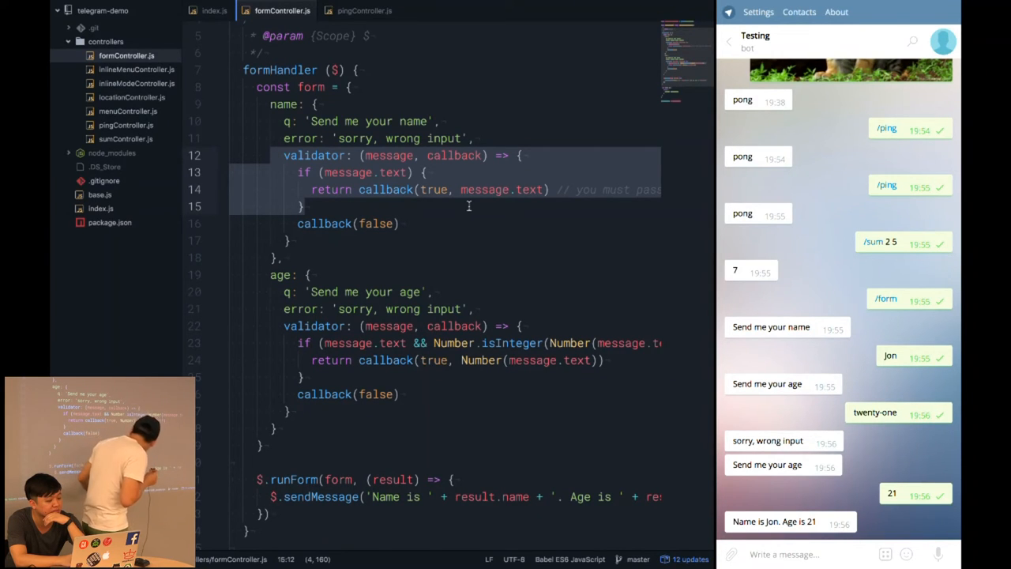
scroll(down, 3)
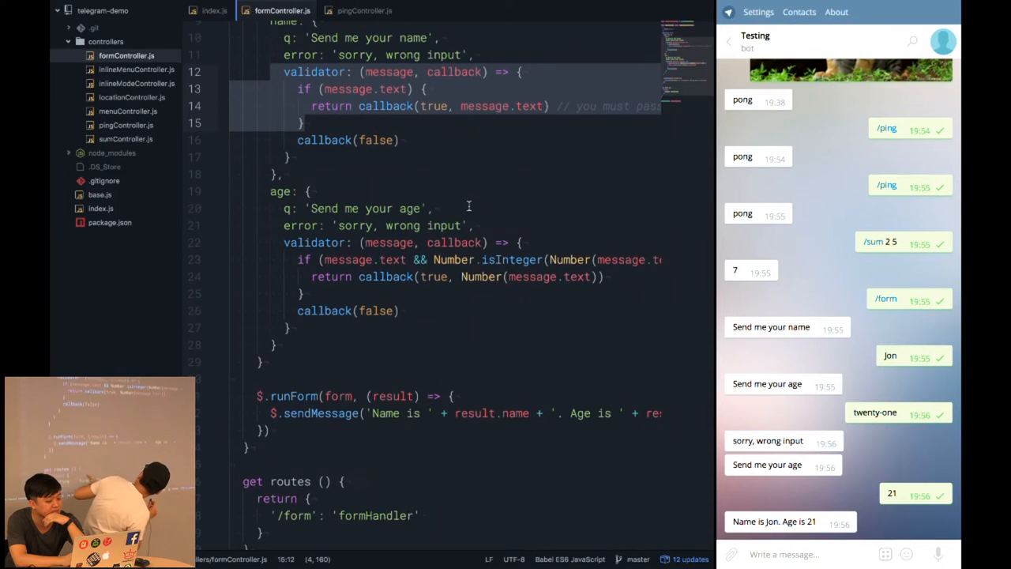
scroll(down, 3)
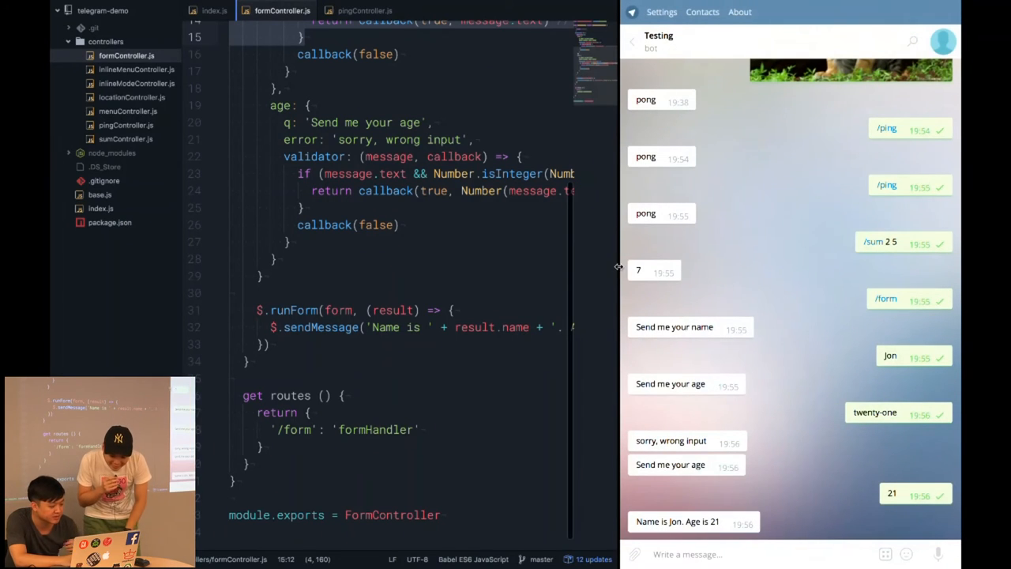
Send /menu to the bot, choose Exit and confirm yes to the exit prompt
click(215, 9)
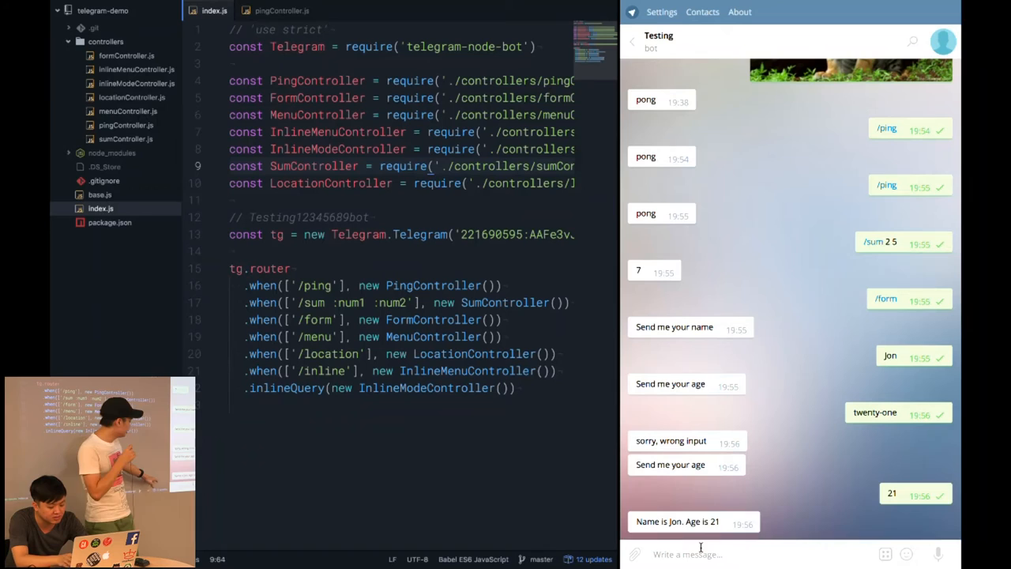
text(/men)
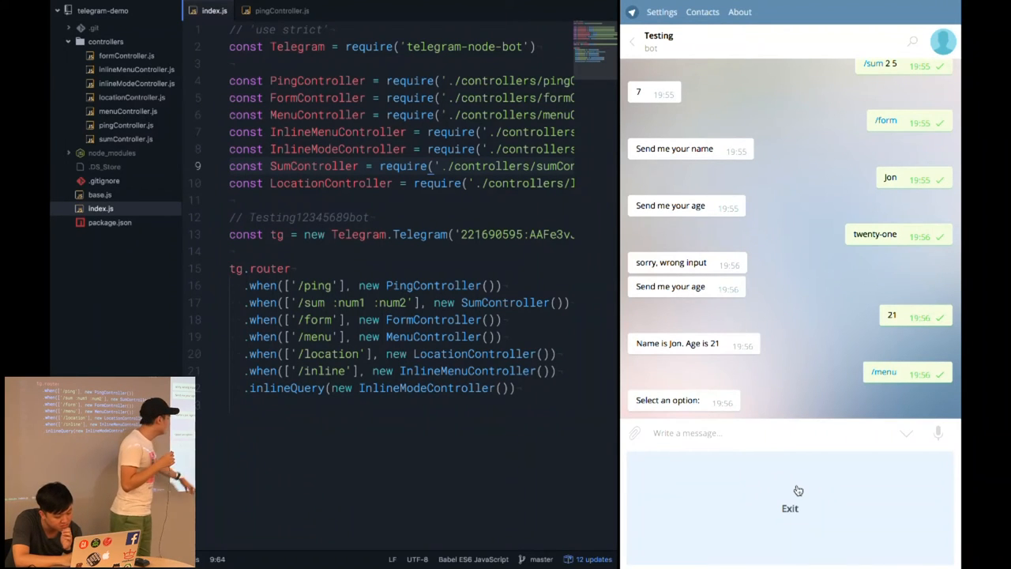
click(791, 509)
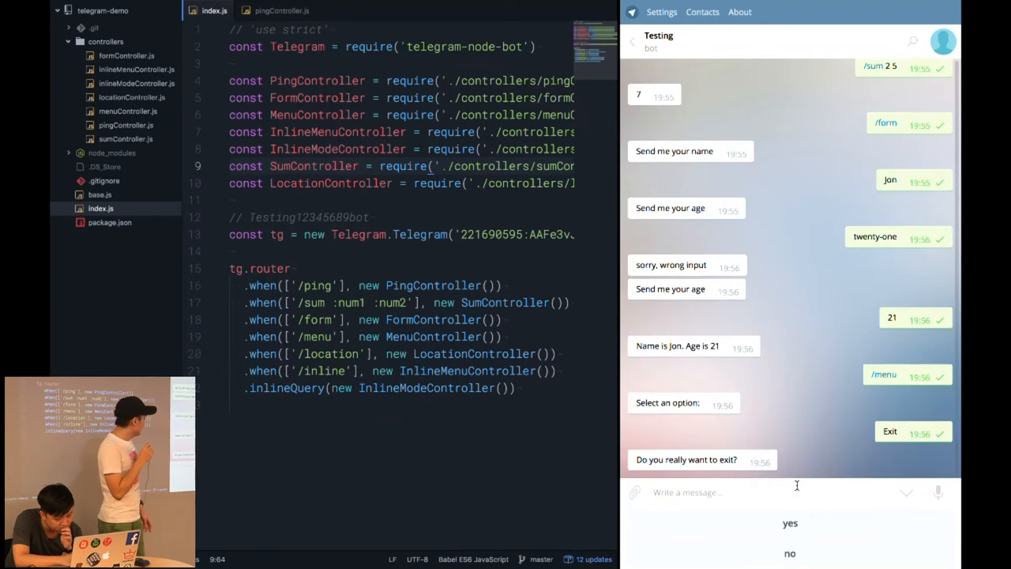
click(790, 522)
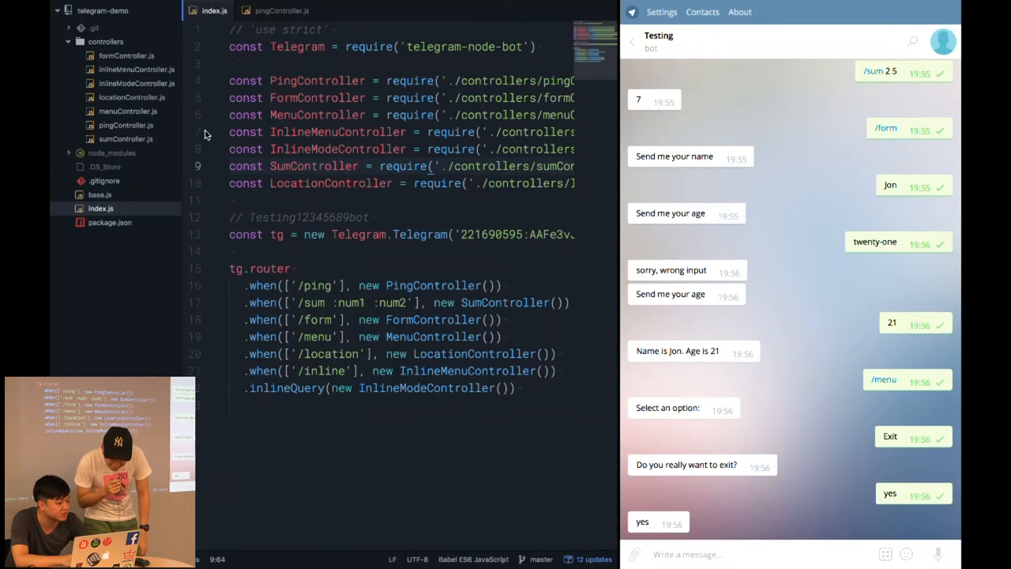
mouse_move(134, 117)
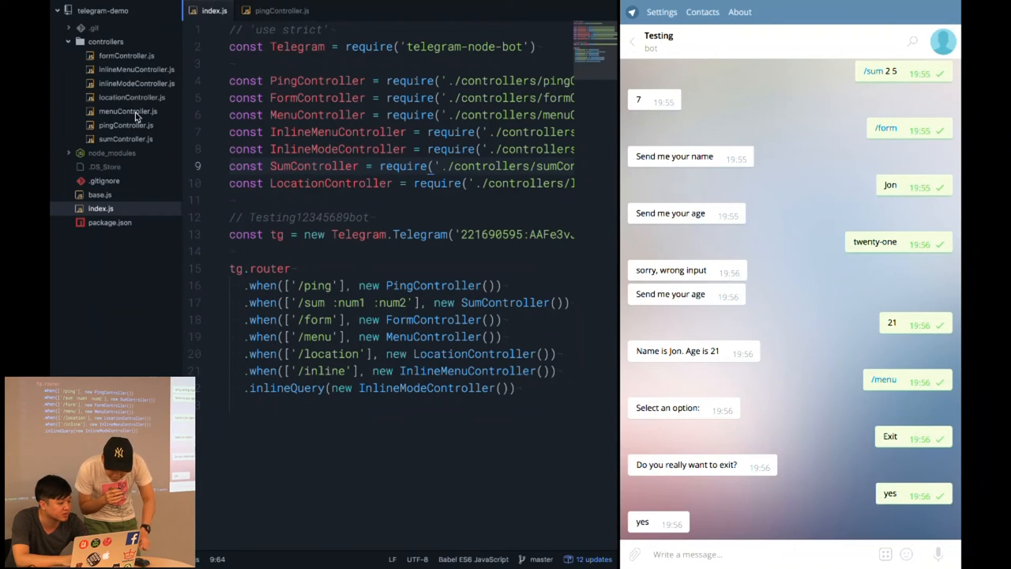
Review menuController.js's runMenu Exit confirmation code, then return to index.js
click(128, 111)
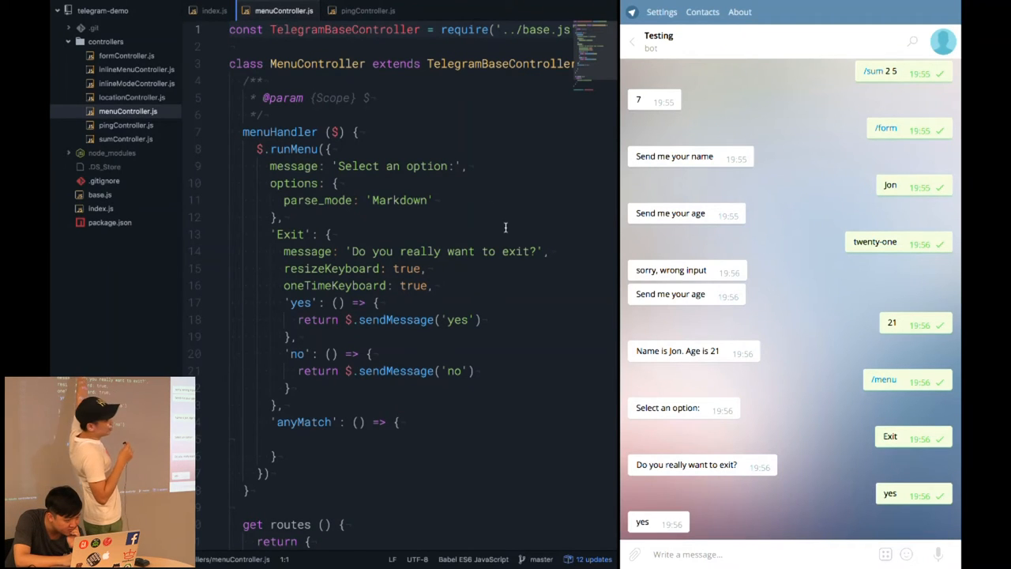
scroll(down, 3)
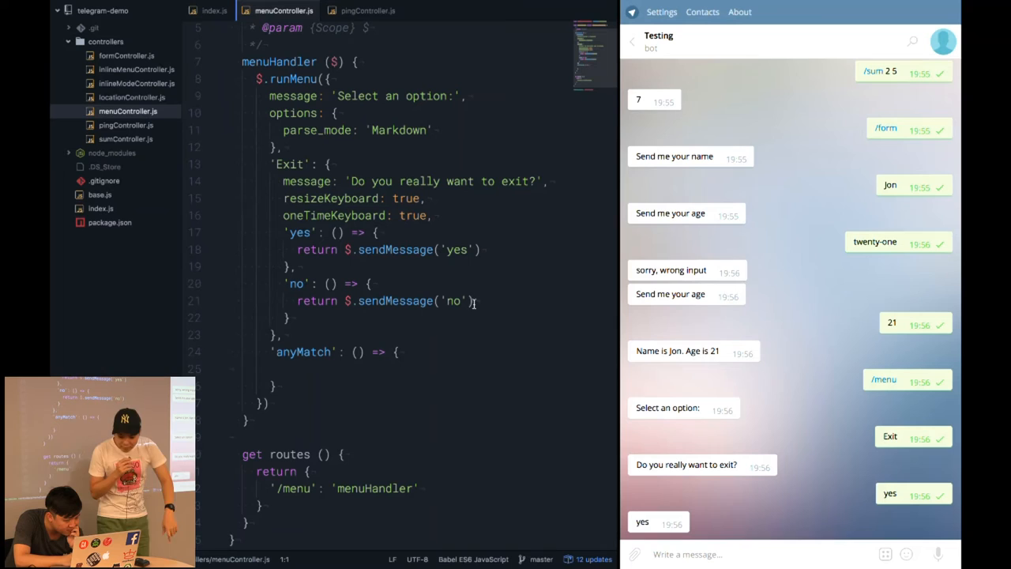
click(212, 10)
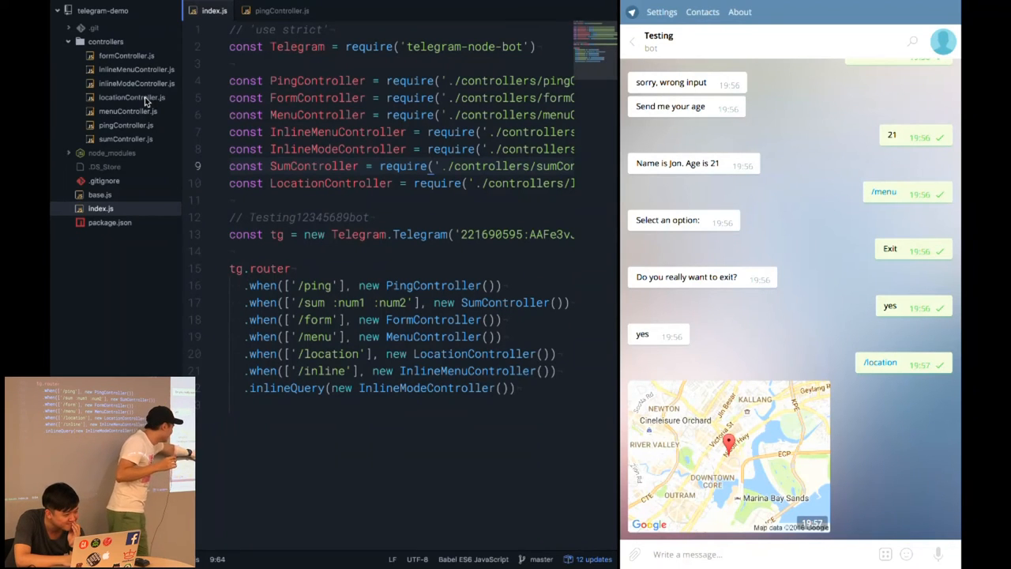
Review locationController.js's fixed Singapore coordinates, return to index.js and send /inline
click(132, 98)
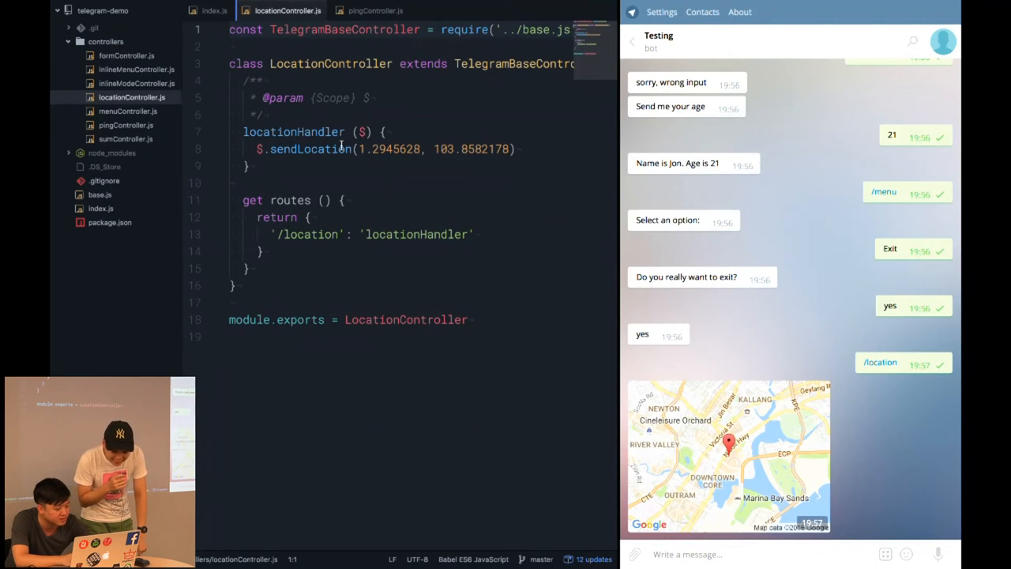
click(213, 9)
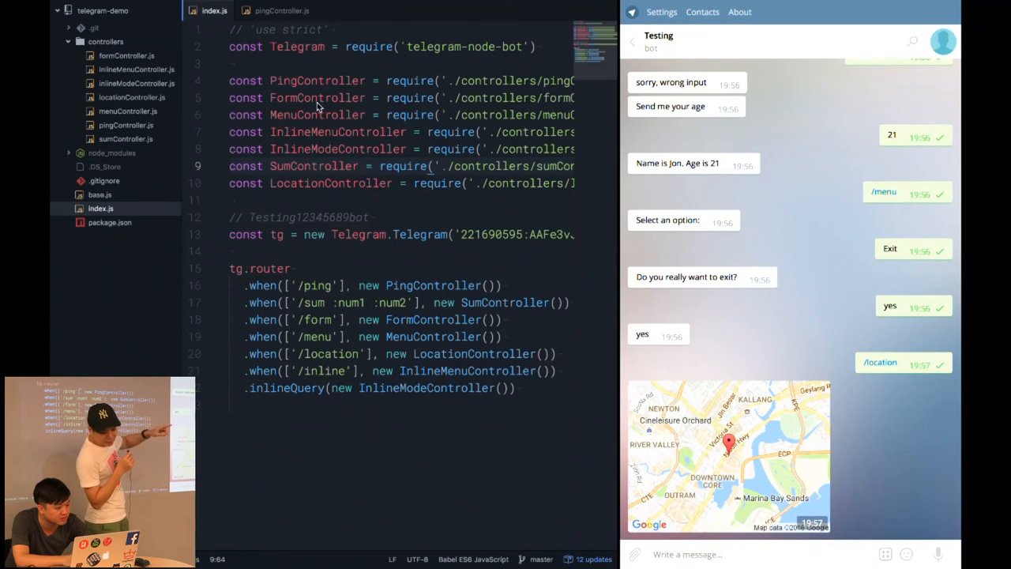
click(133, 96)
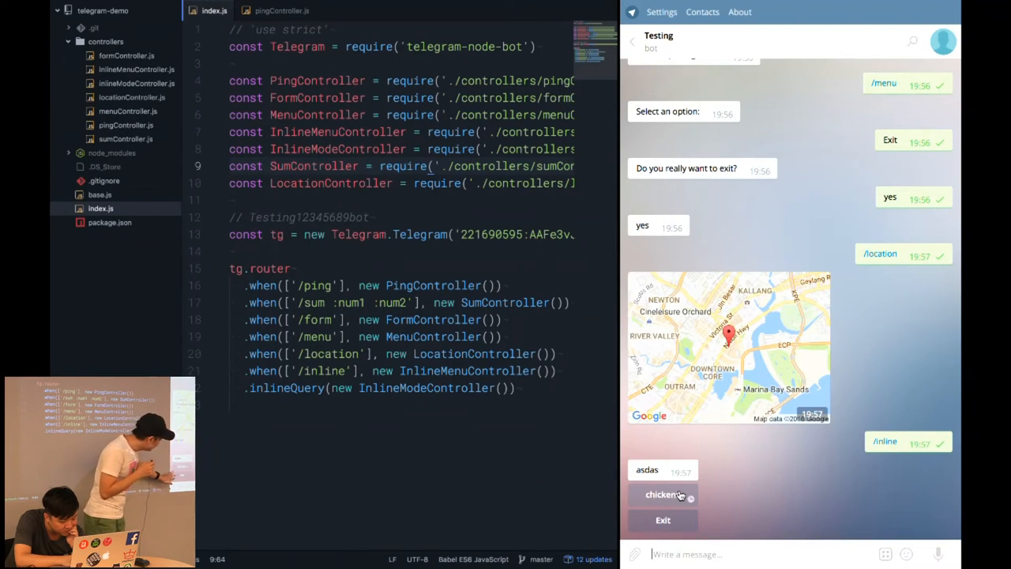
Choose chickens from the bot's inline menu and view inlineMenuController.js in Atom
click(662, 493)
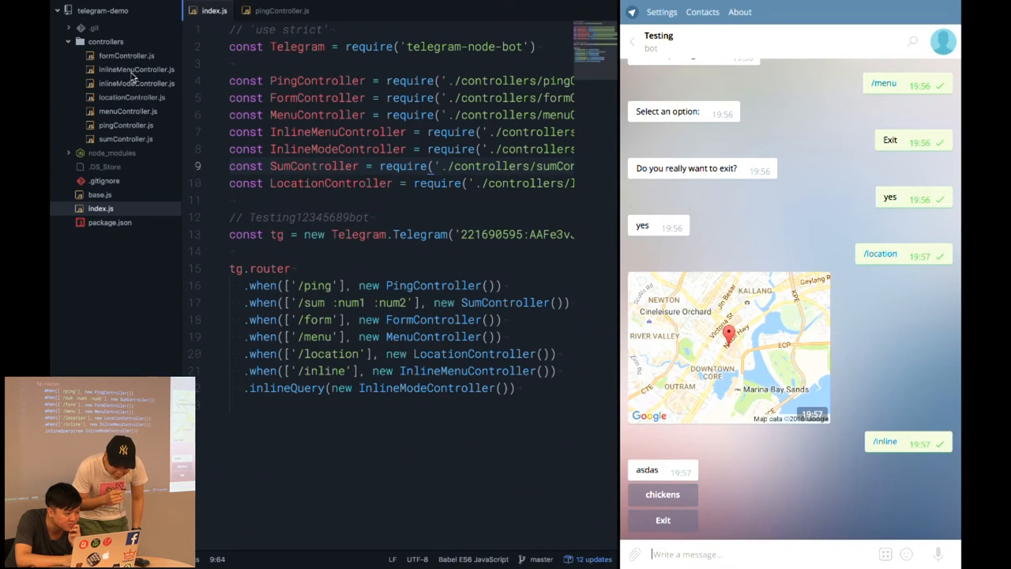
click(136, 70)
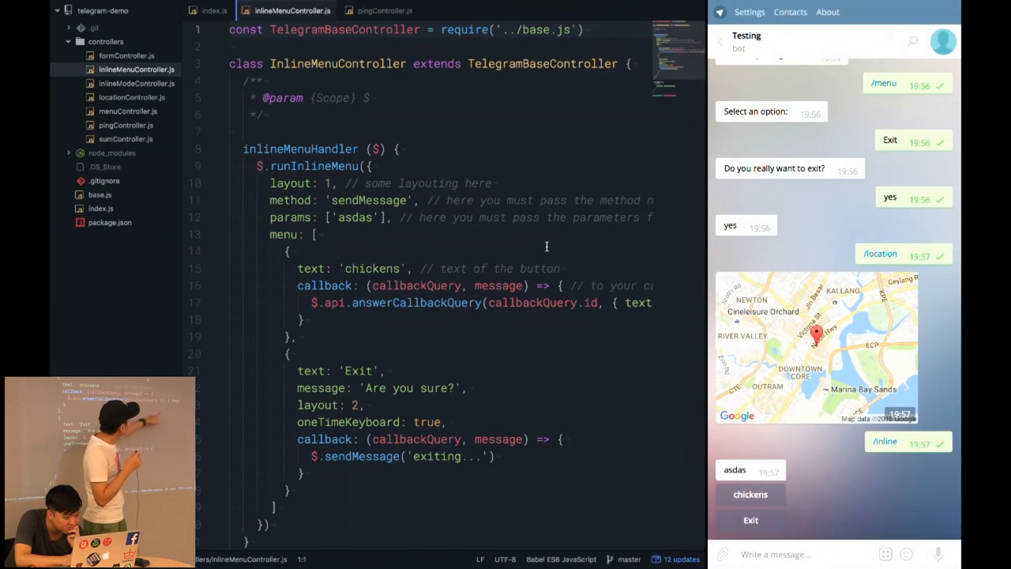
Change show_alert to true in inlineMenuController.js, then resend /inline in Telegram
scroll(down, 3)
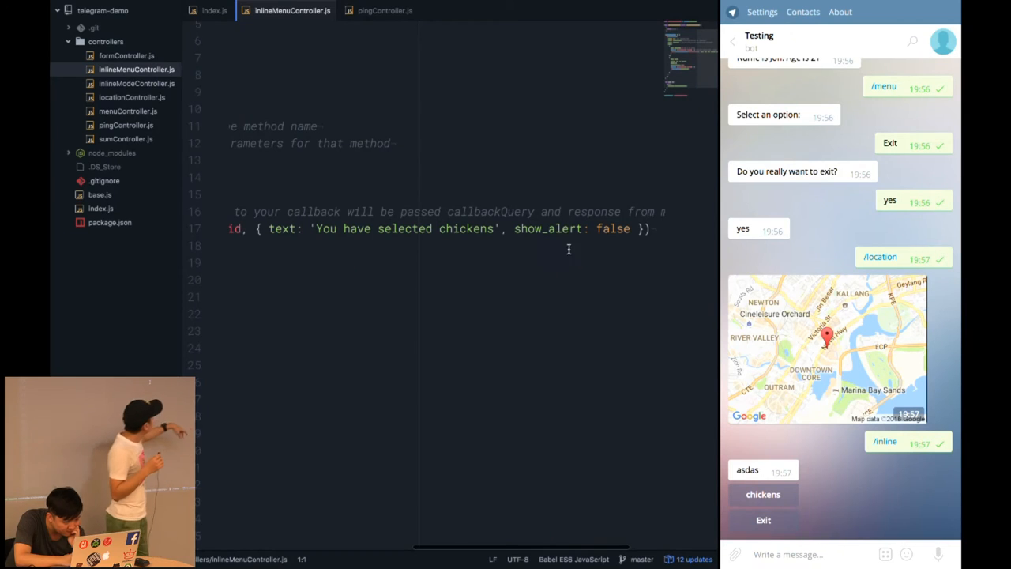
text(ture)
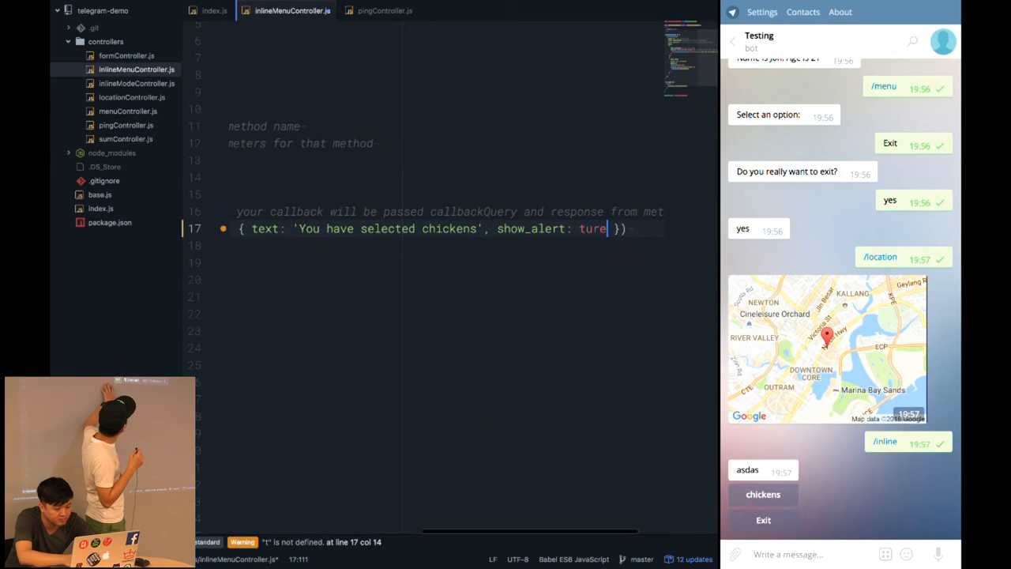
text(rue)
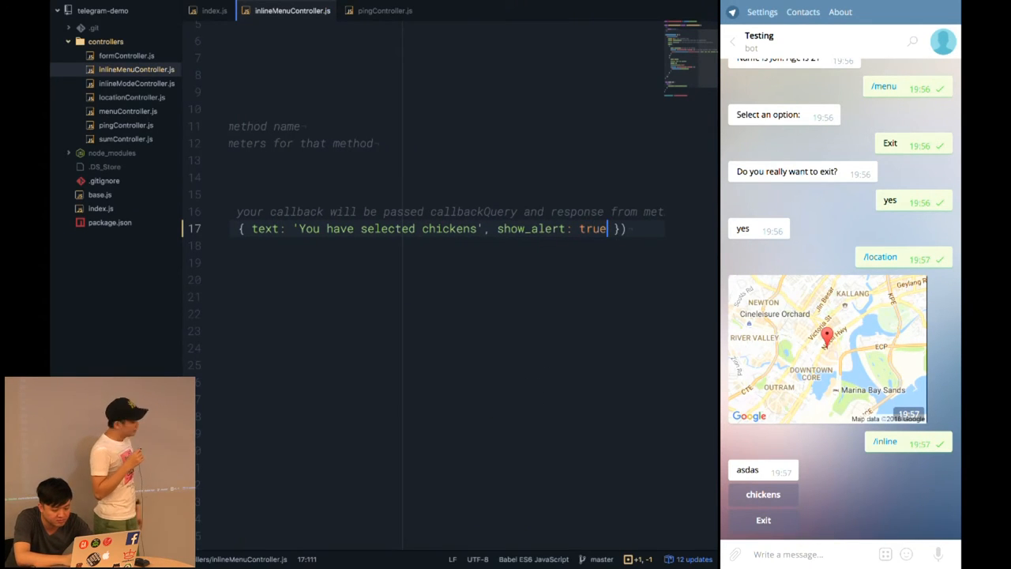
text(/)
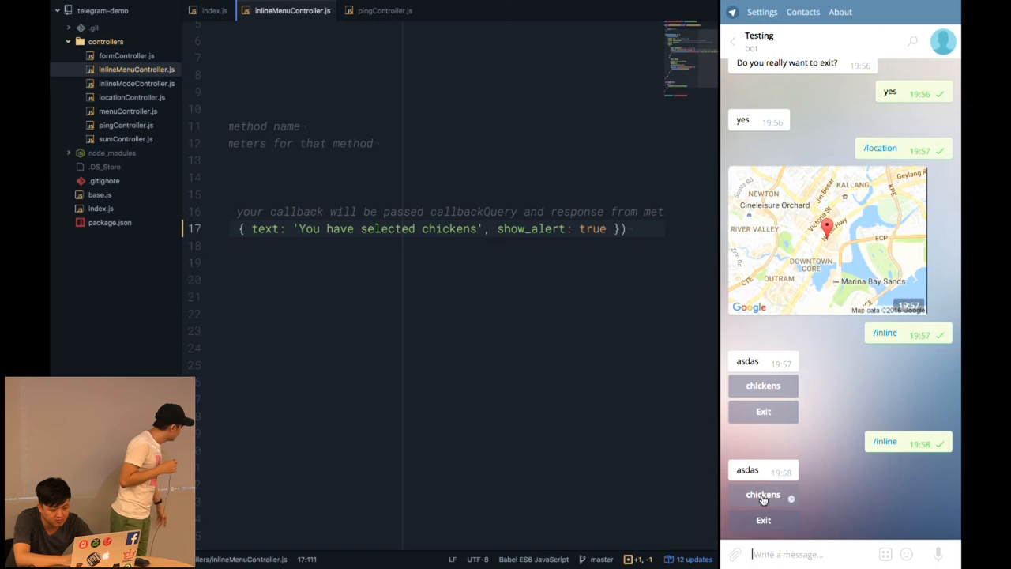
Choose chickens, see the 'You have selected chickens' alert and dismiss it with OK
click(762, 493)
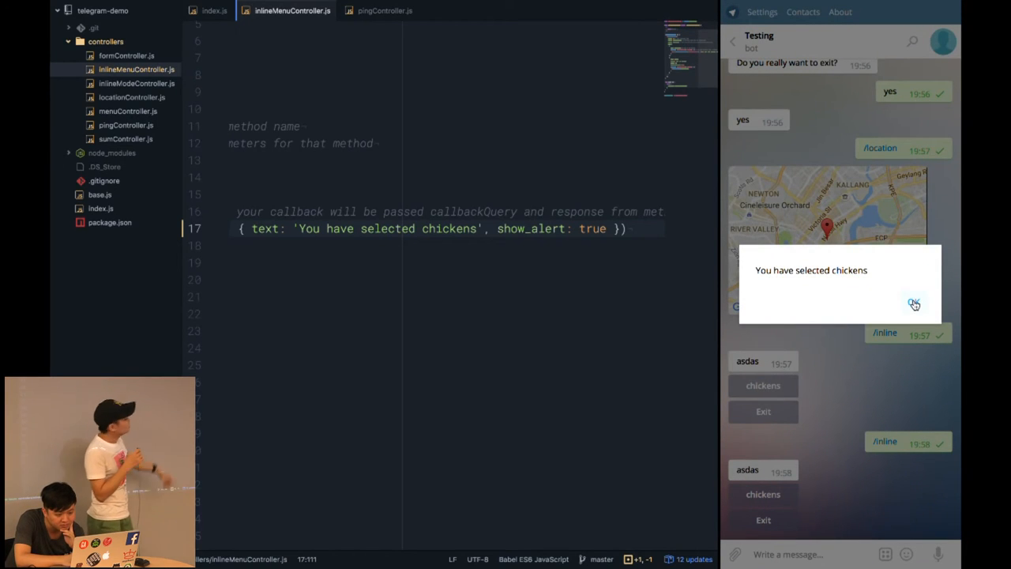
click(913, 305)
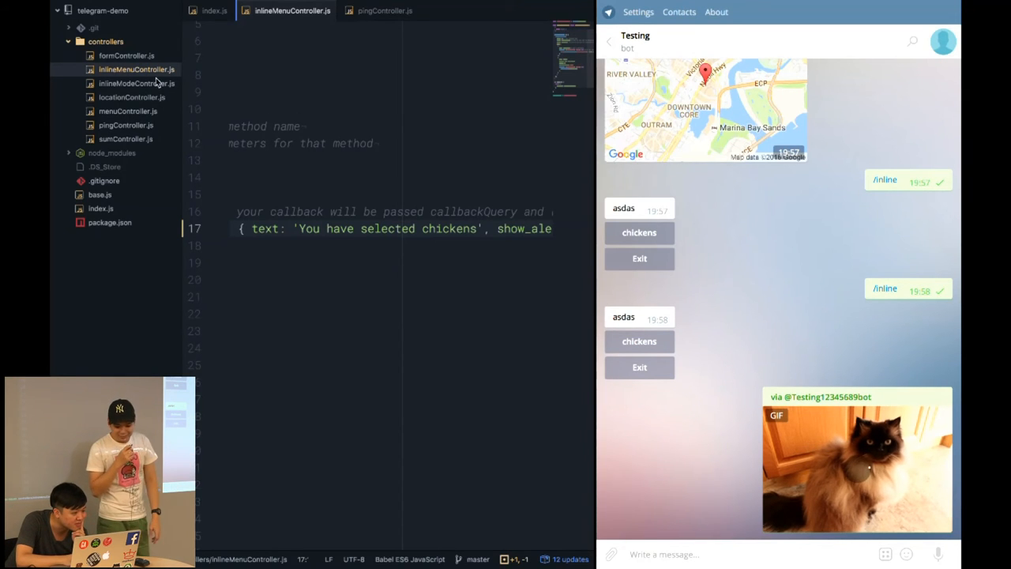
Send /form in the Testing chat, answer Jon, and begin entering age 2
click(136, 82)
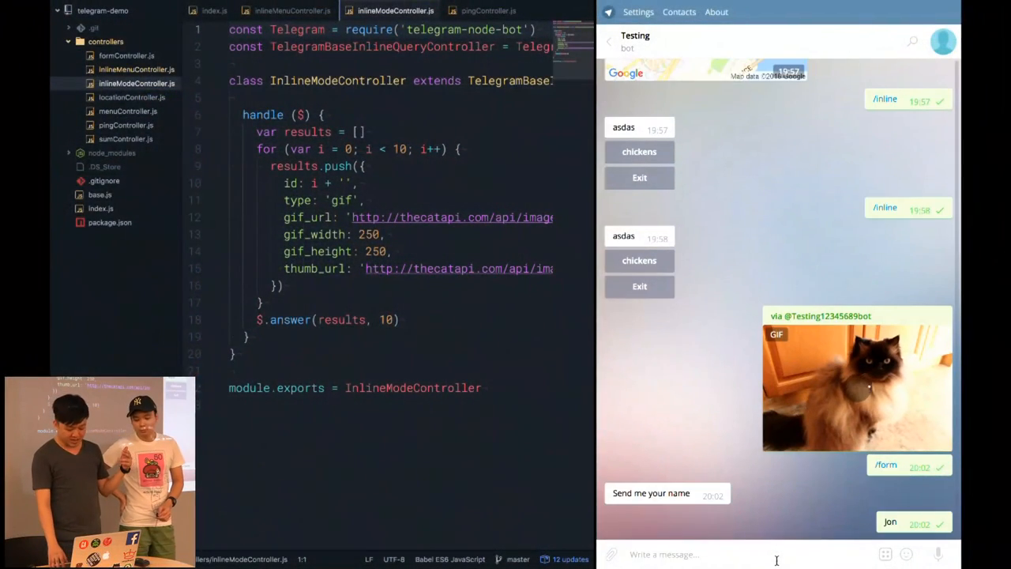
text(2)
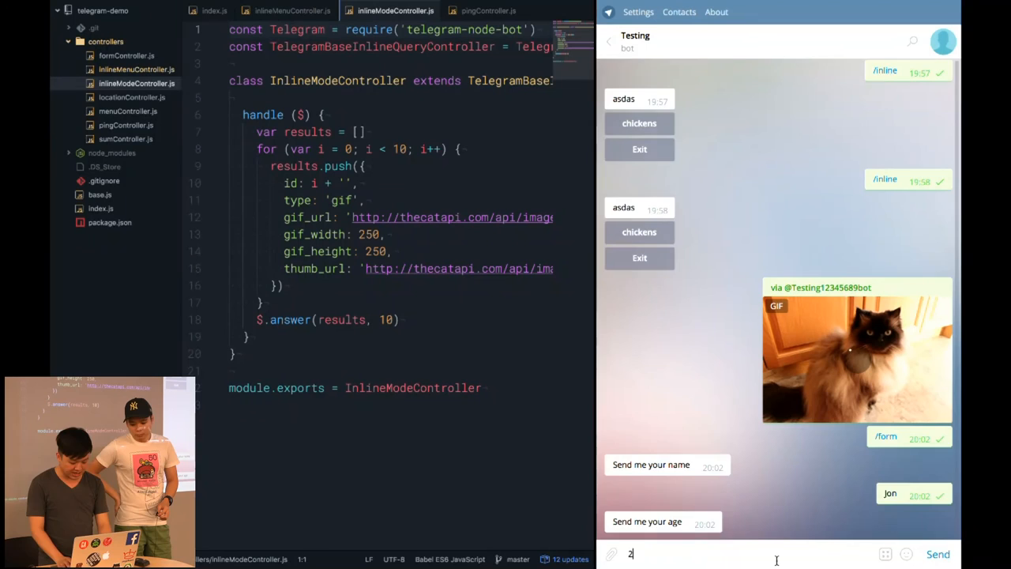